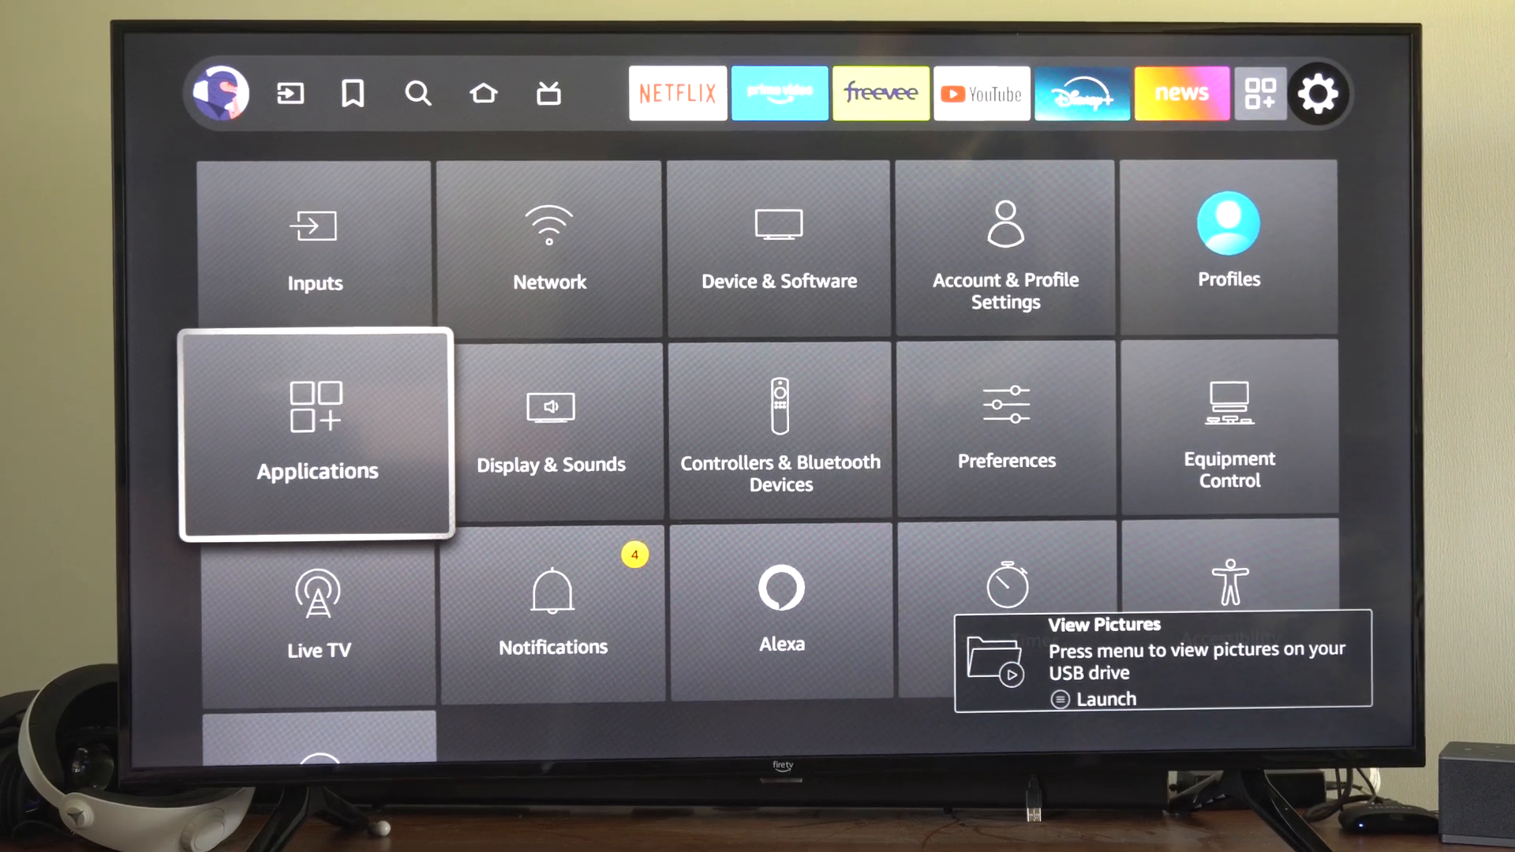
# Select Applications from the Settings grid.
pyautogui.press('up')
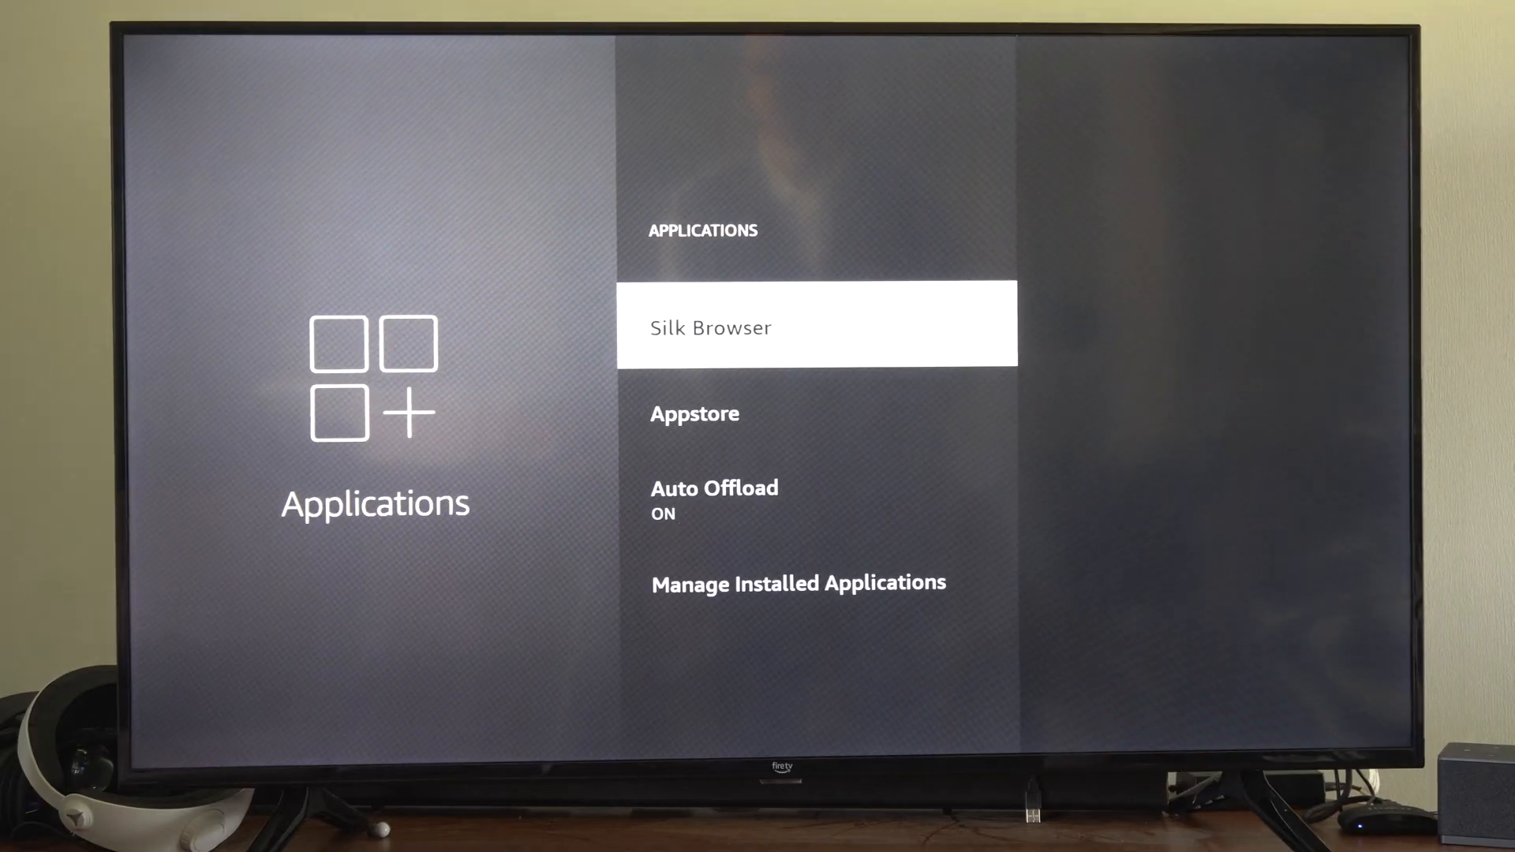
# Choose Manage Installed Applications to list the installed apps.
pyautogui.press('DOWN')
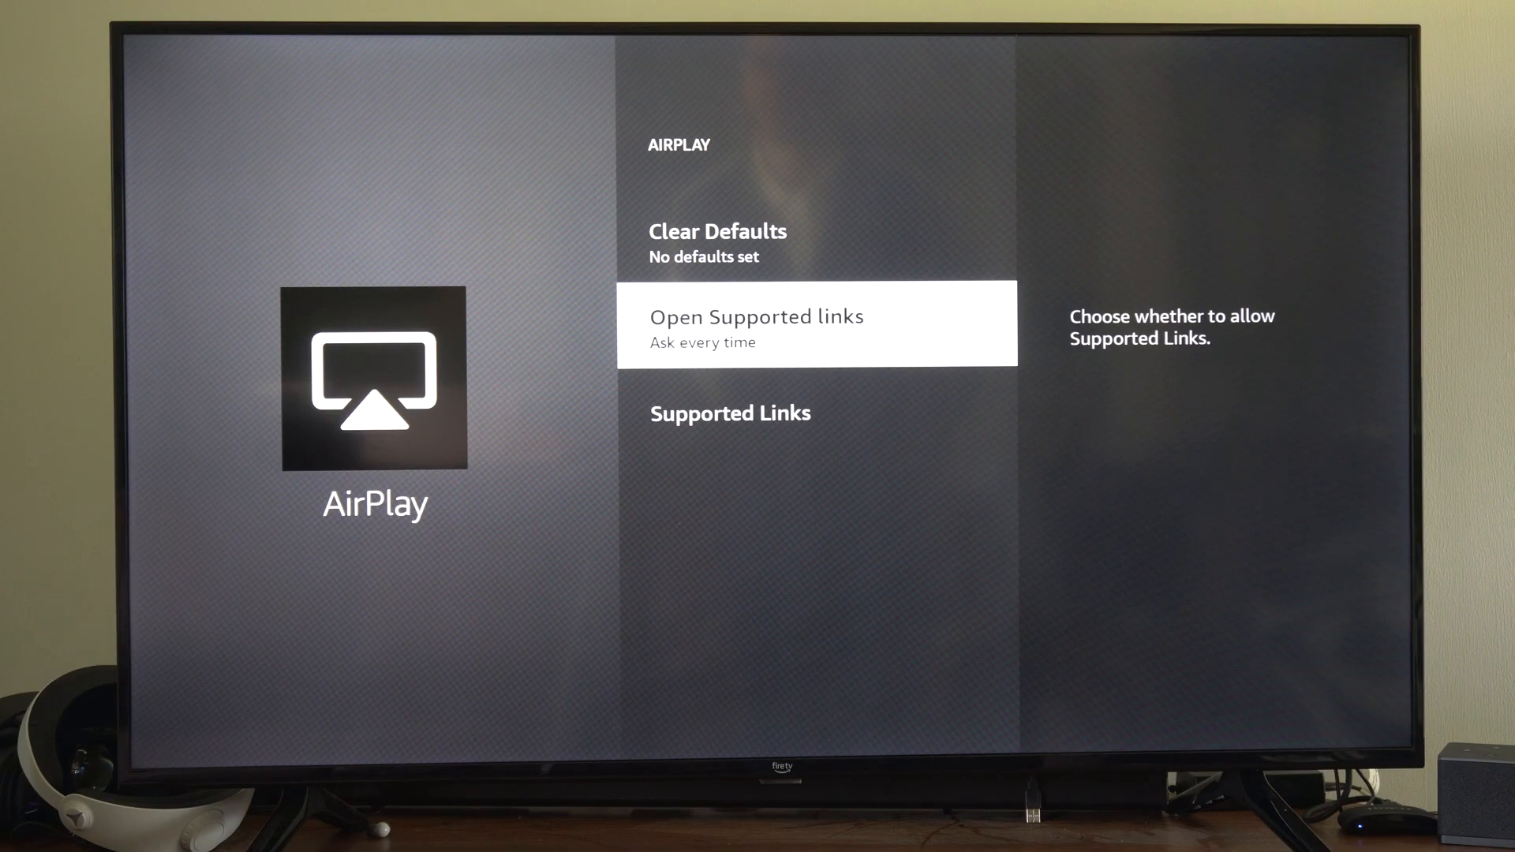
# Browse the AirPlay and B1G+ app pages, returning to the installed apps list each time.
pyautogui.press('Back')
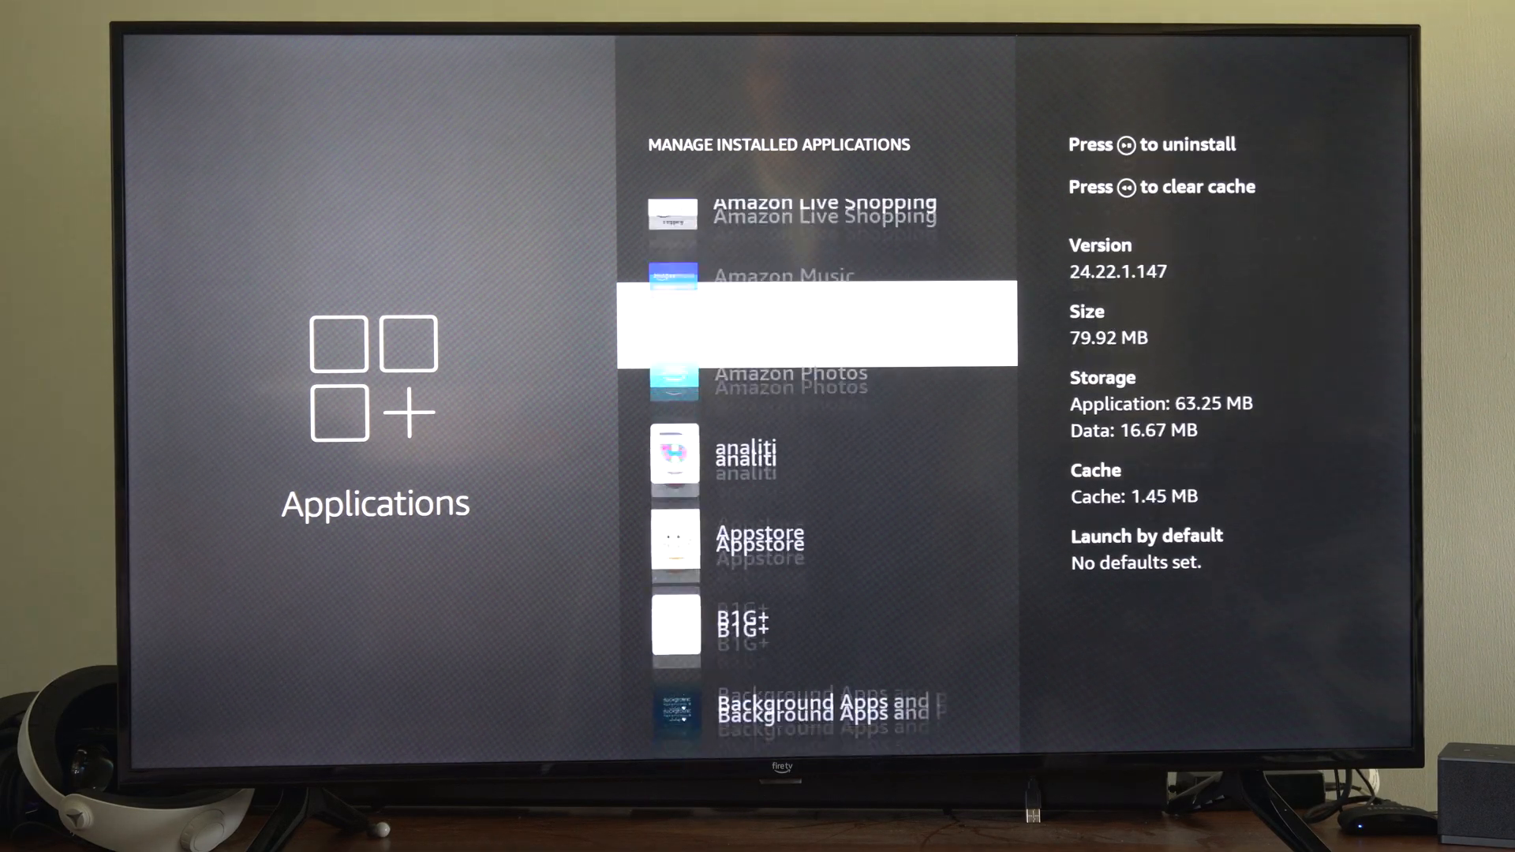
pyautogui.scroll(-3)
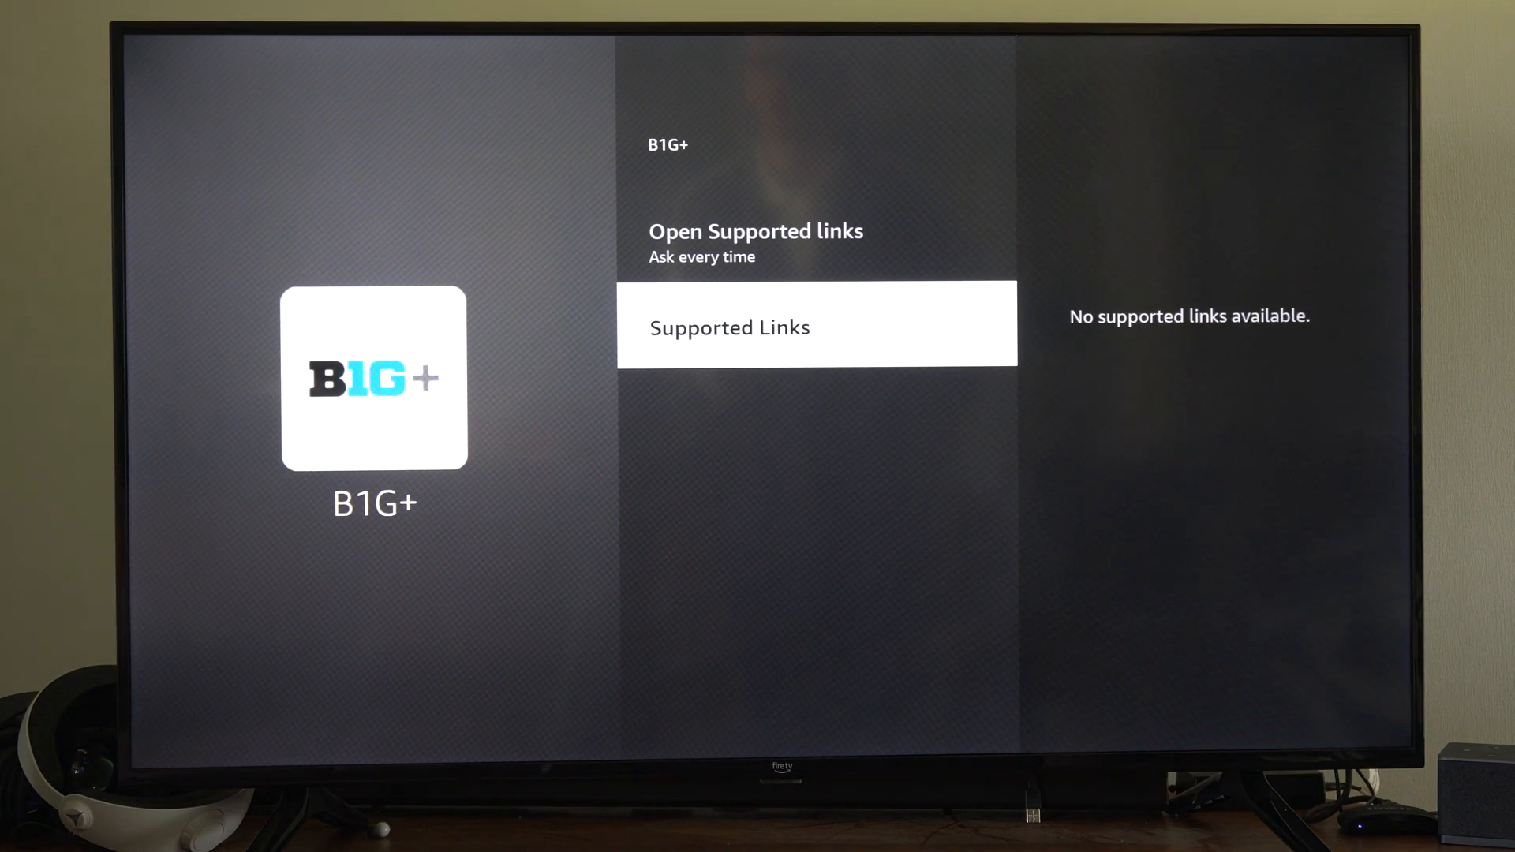
pyautogui.press('Back')
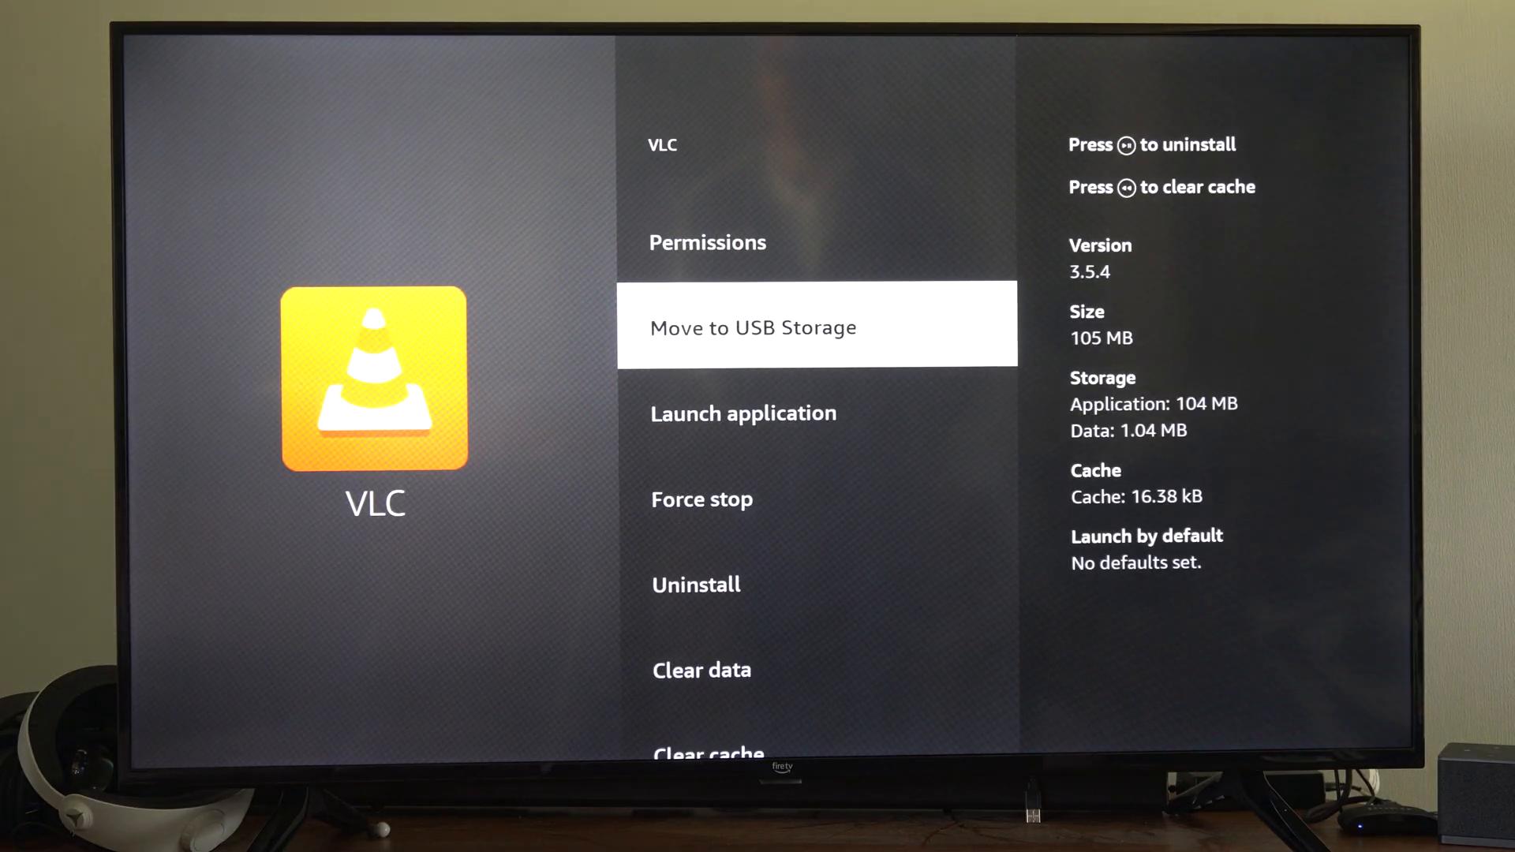
# Leave VLC's app page showing Move to USB Storage and return to the apps list.
pyautogui.press('Back')
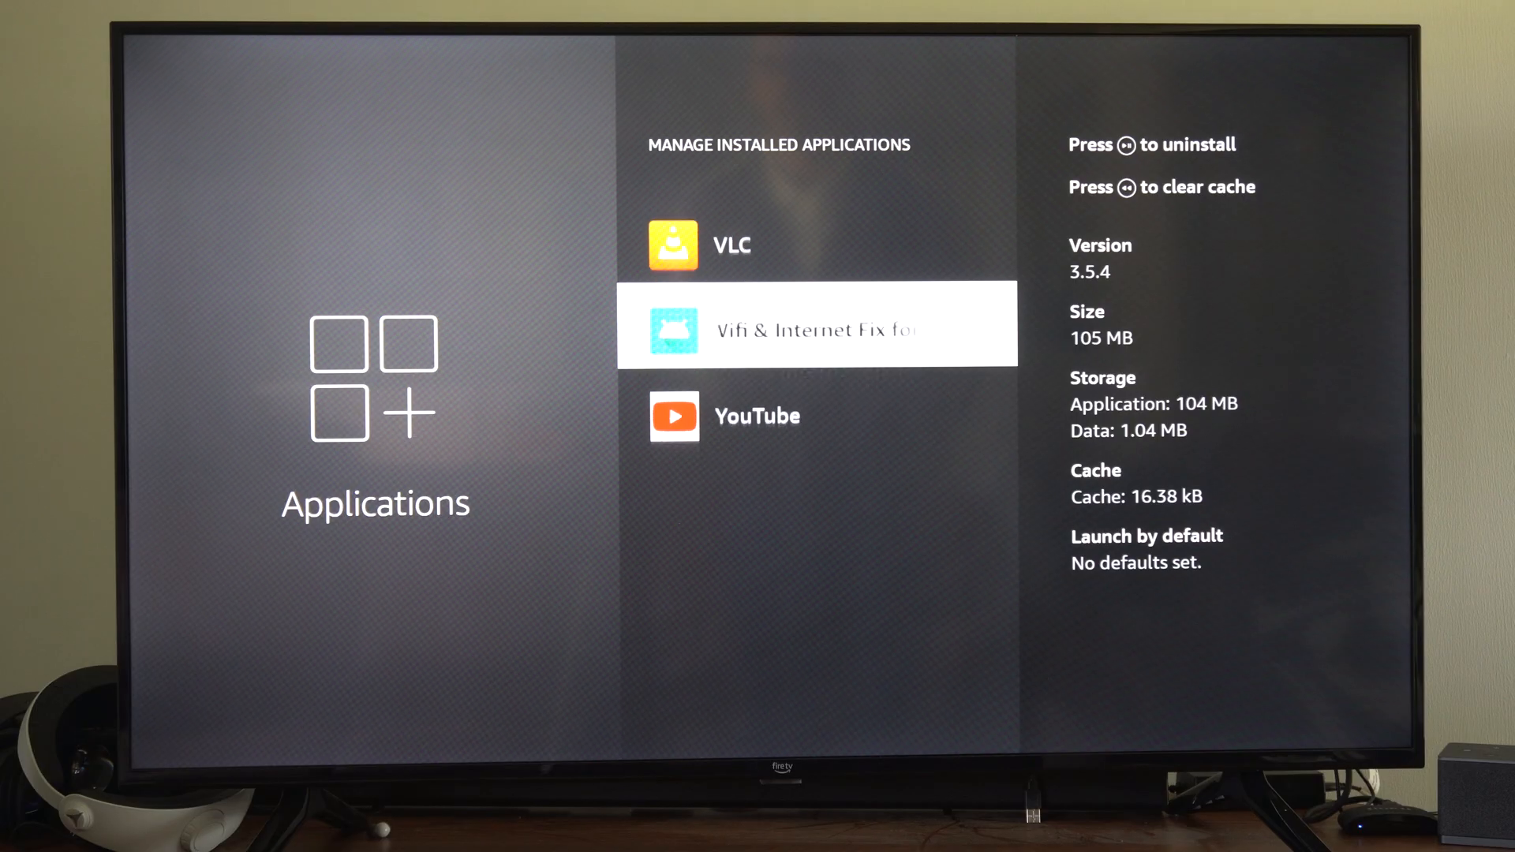